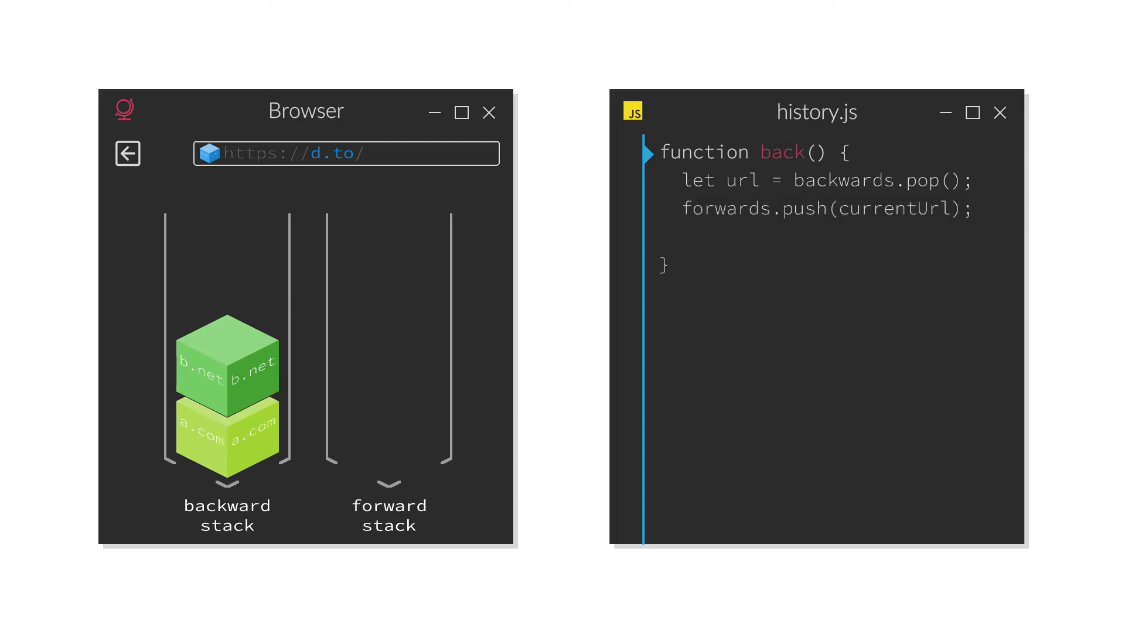
pyautogui.click(127, 153)
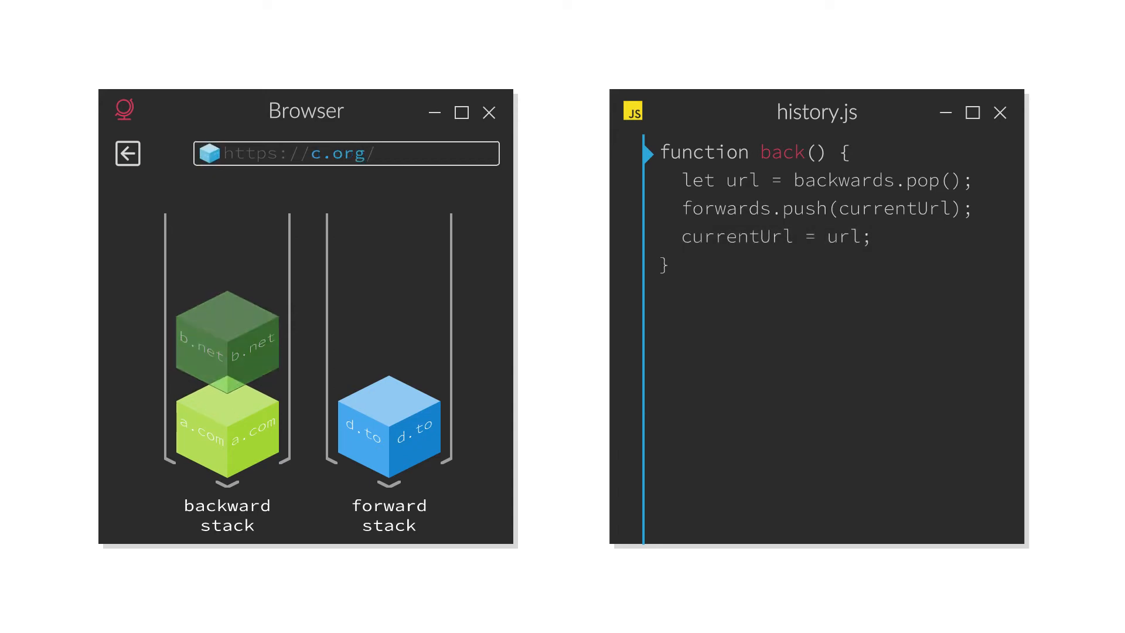
pyautogui.click(128, 153)
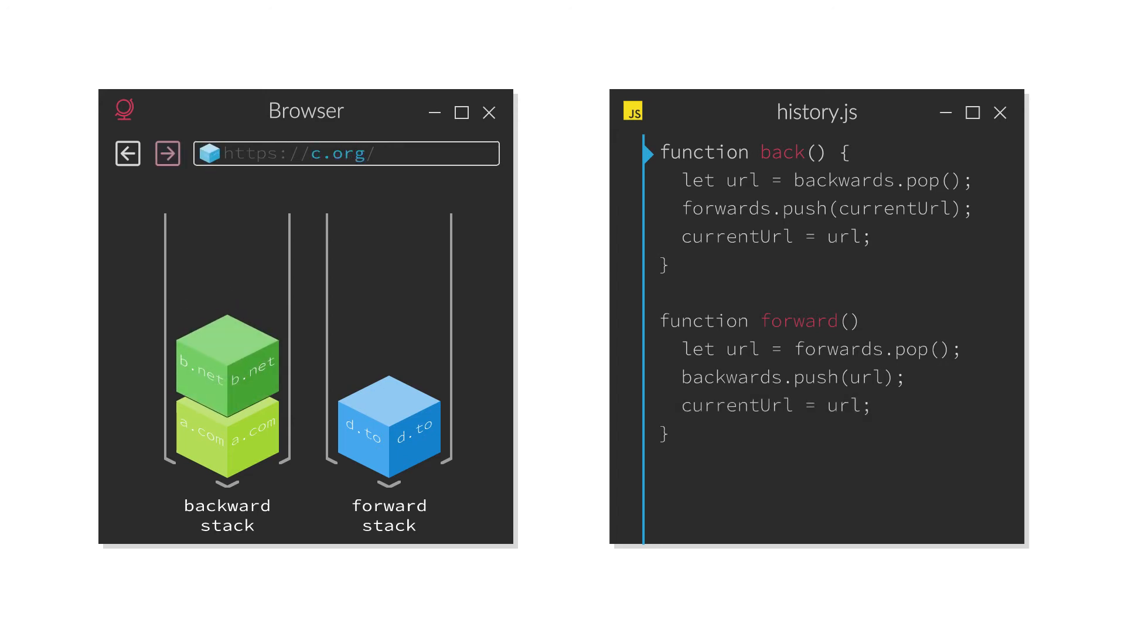
pyautogui.click(168, 152)
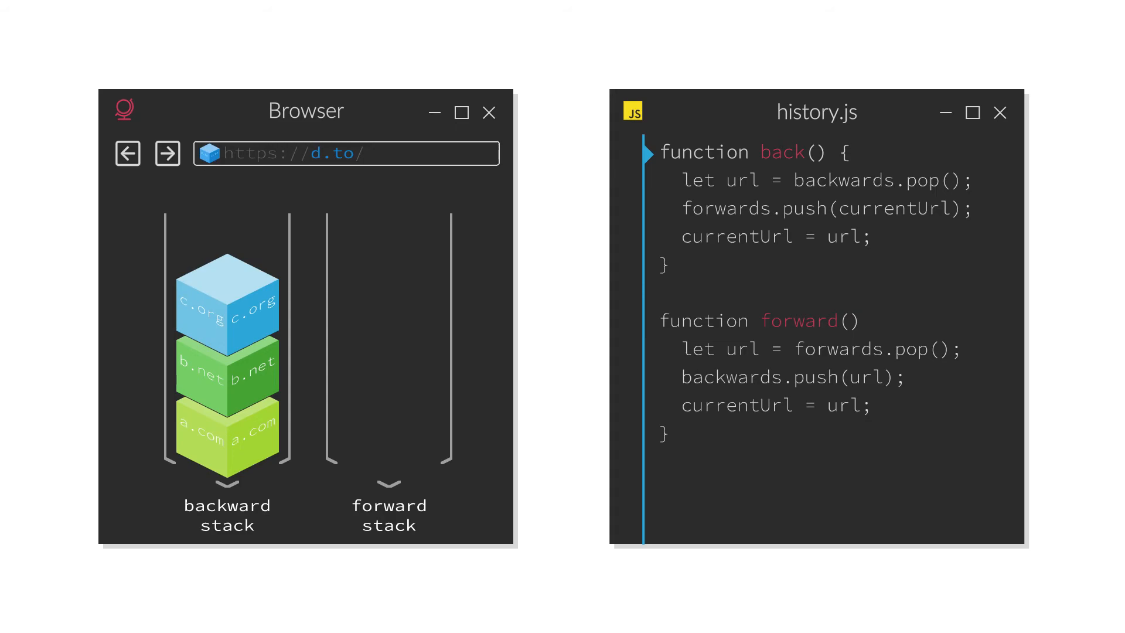